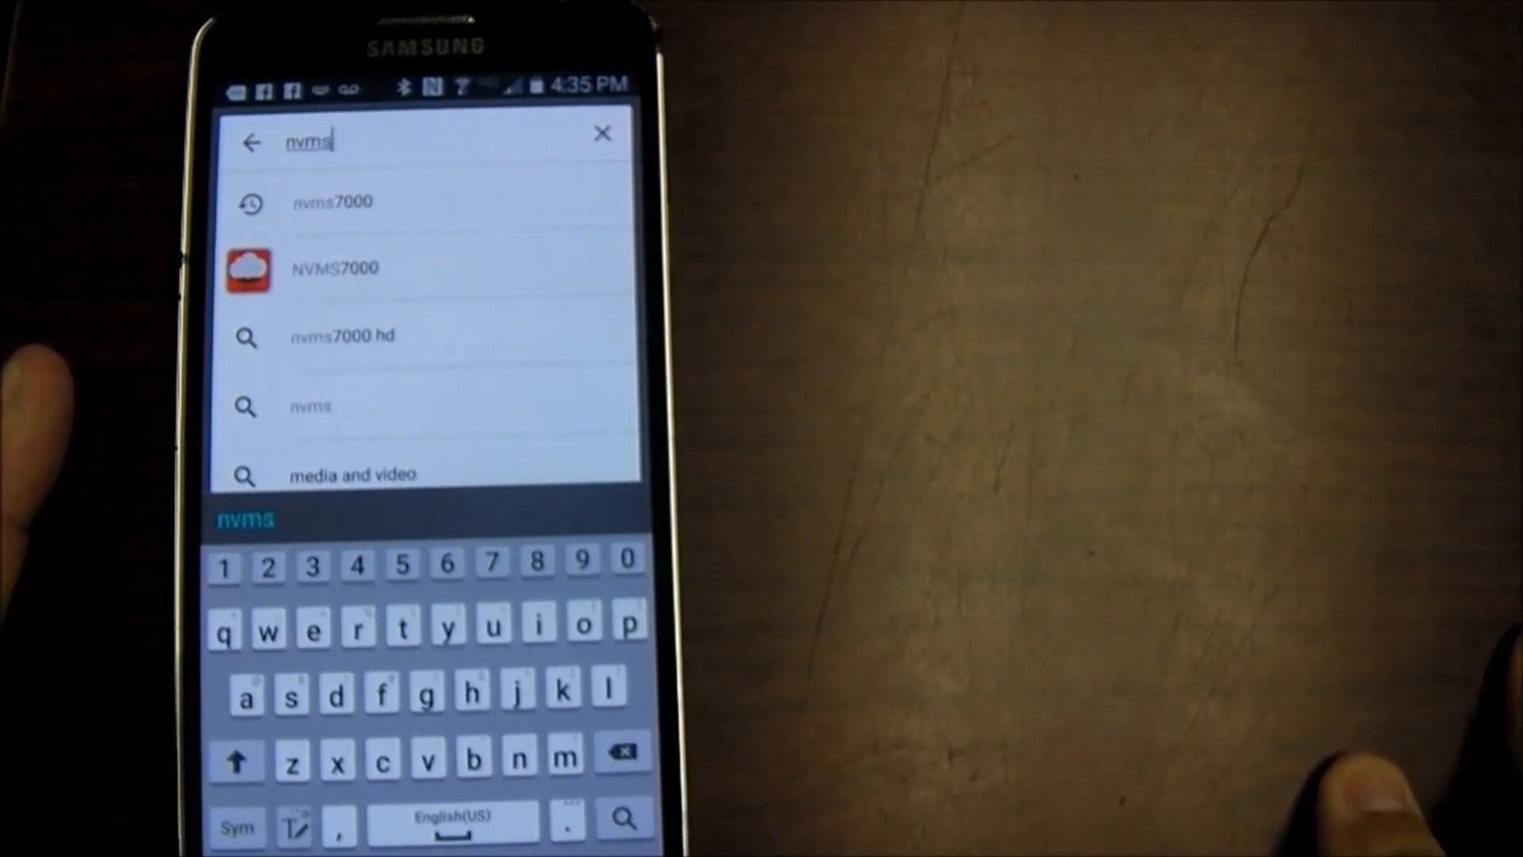
Open the NVMS7000 listing by BroVision Technology and install it
left_click(335, 268)
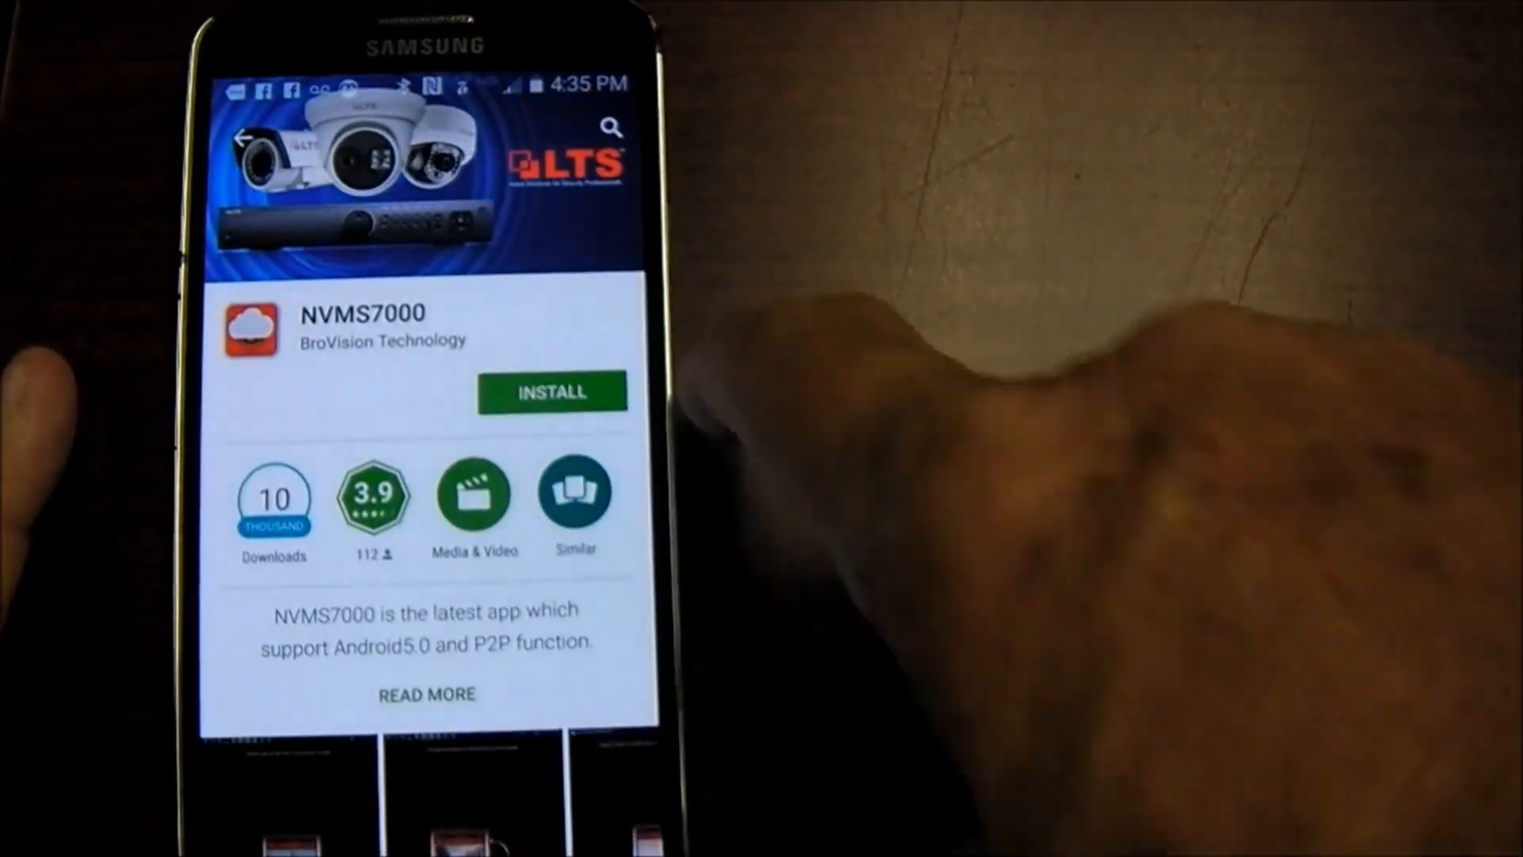
left_click(550, 391)
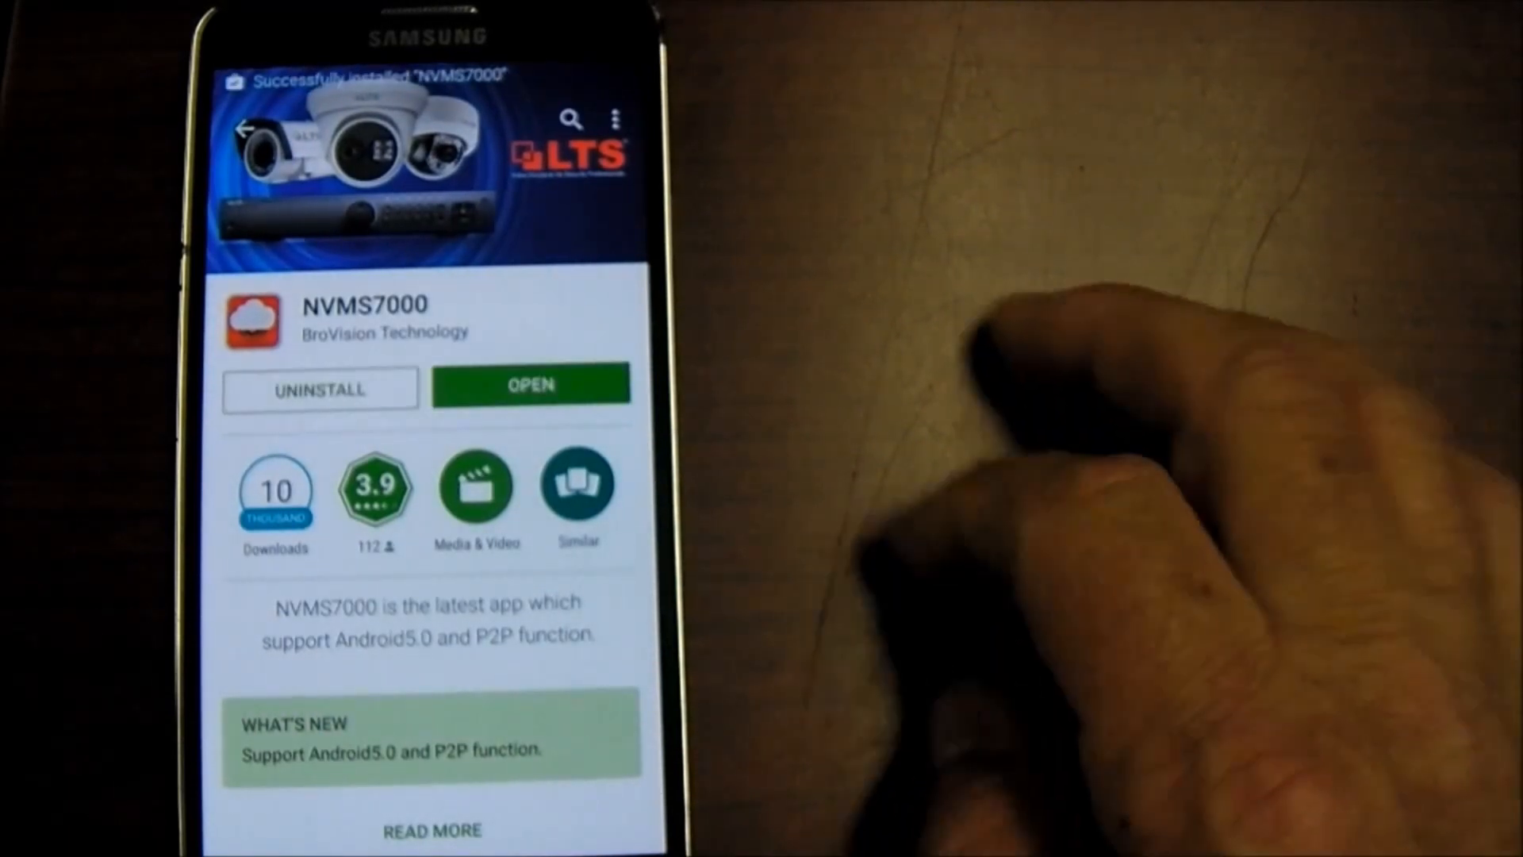
Launch the newly installed NVMS7000 app to its empty Devices list
left_click(531, 385)
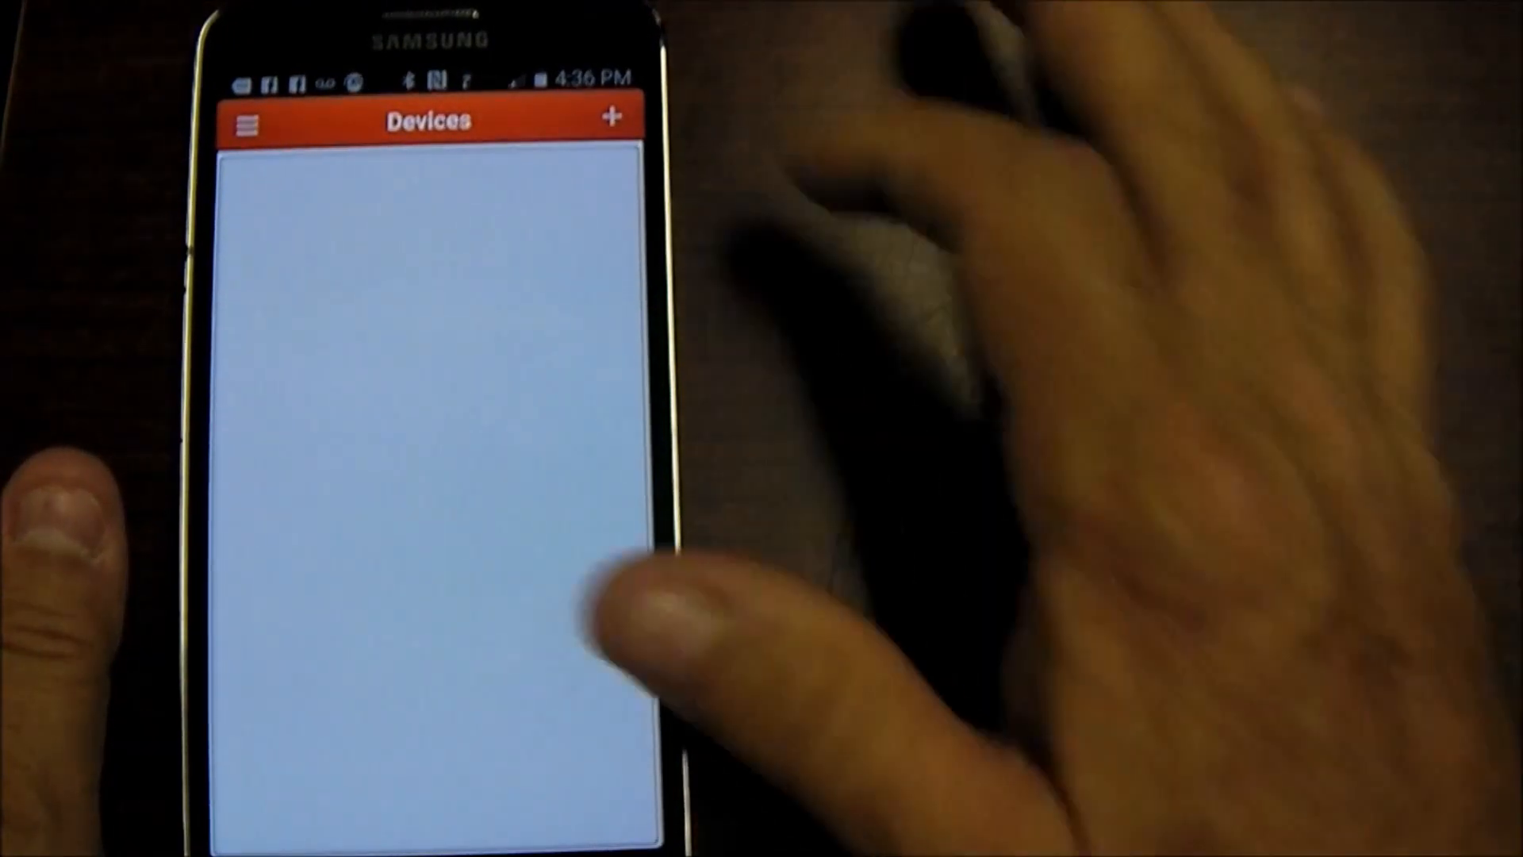
Add a new device and change its alias from 'Demo 01' to 'test 1'
left_click(613, 115)
type("Demo 01")
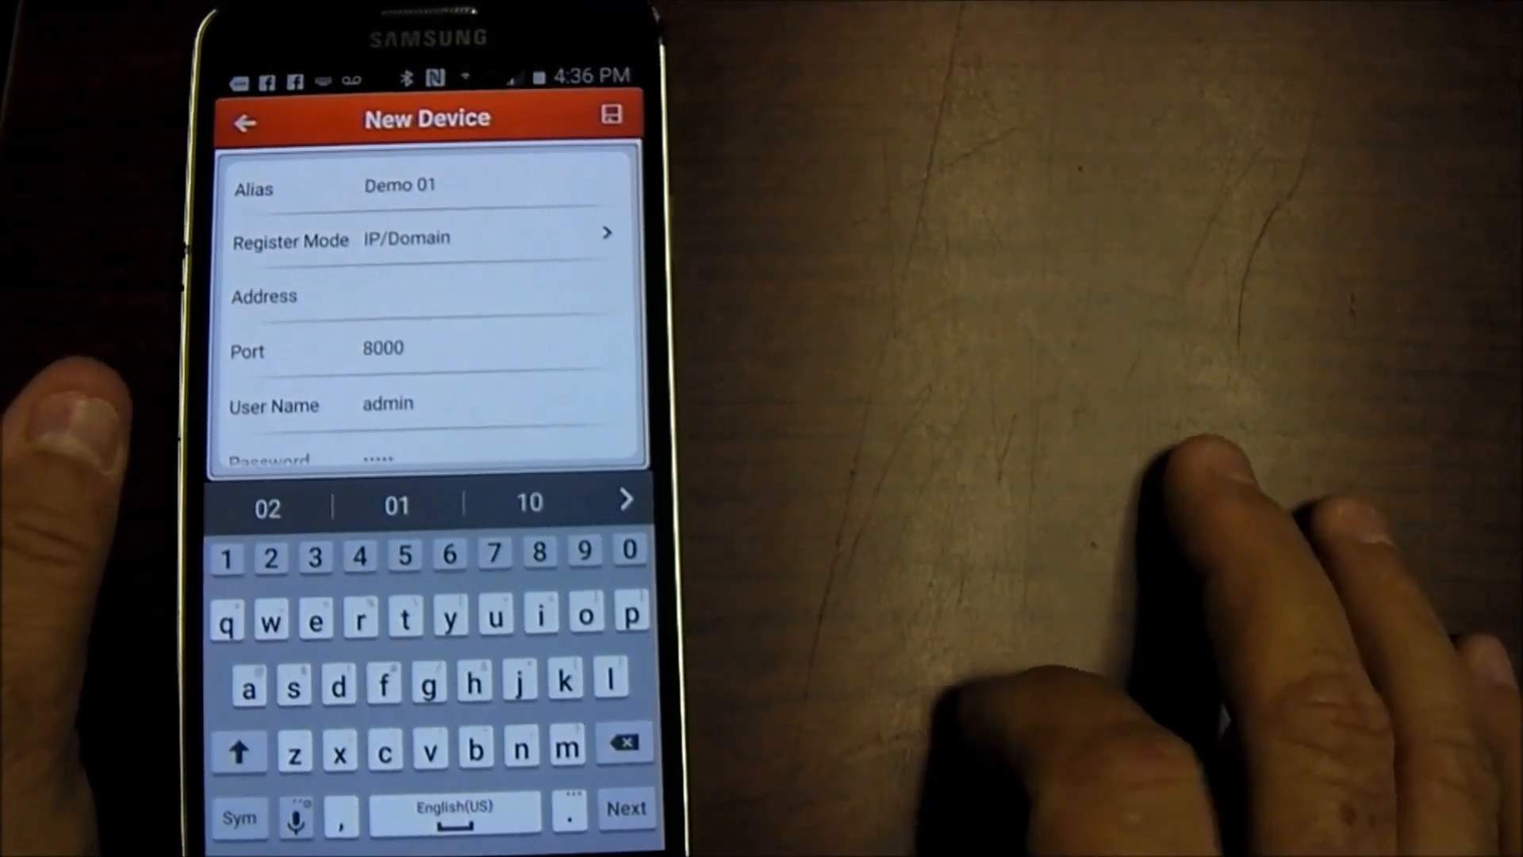
left_click(624, 743)
type("test 1")
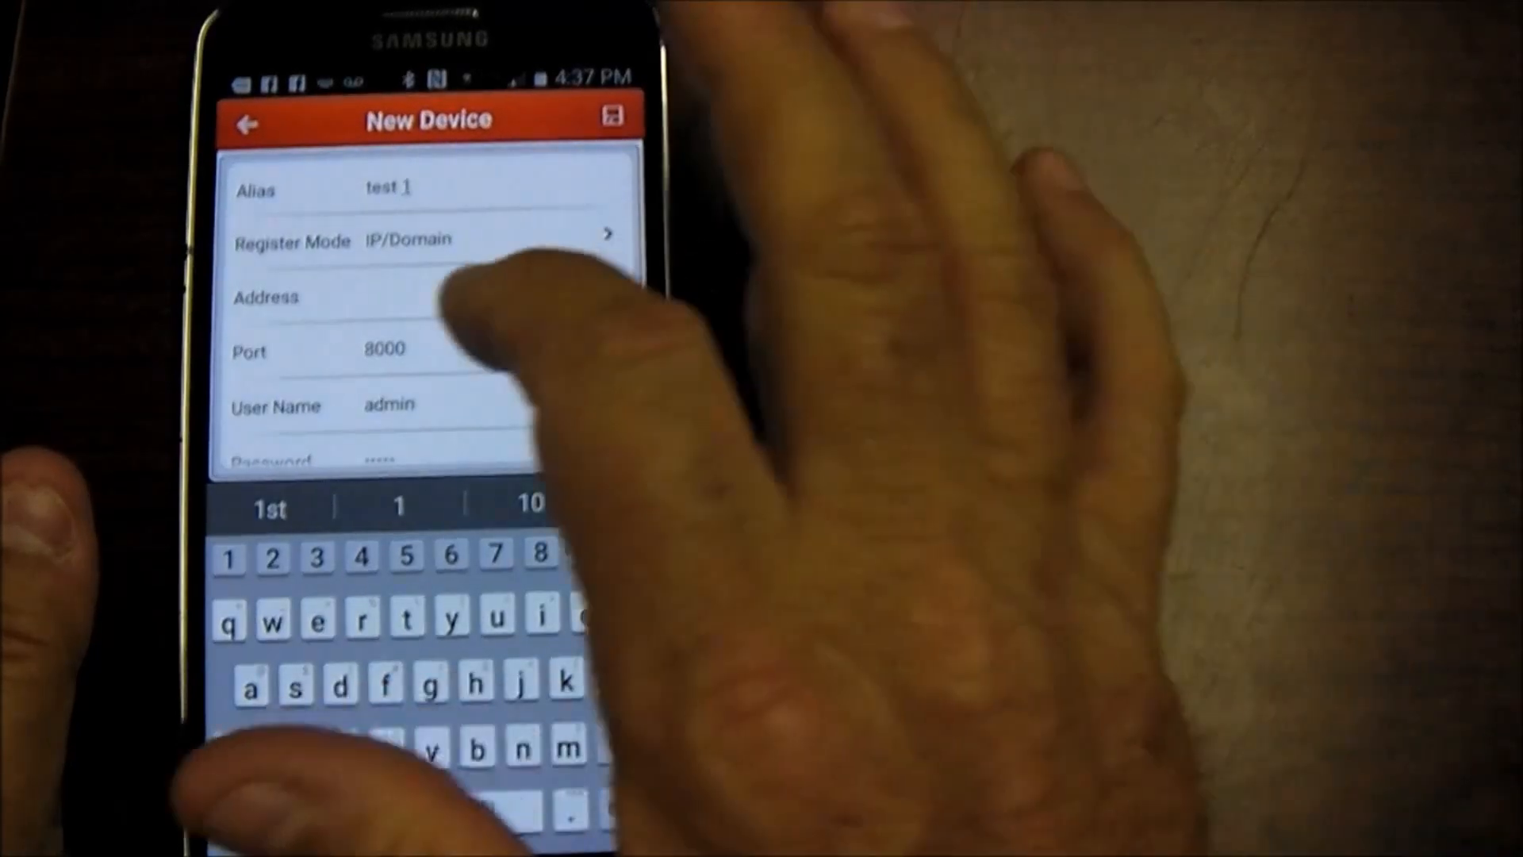
left_click(437, 296)
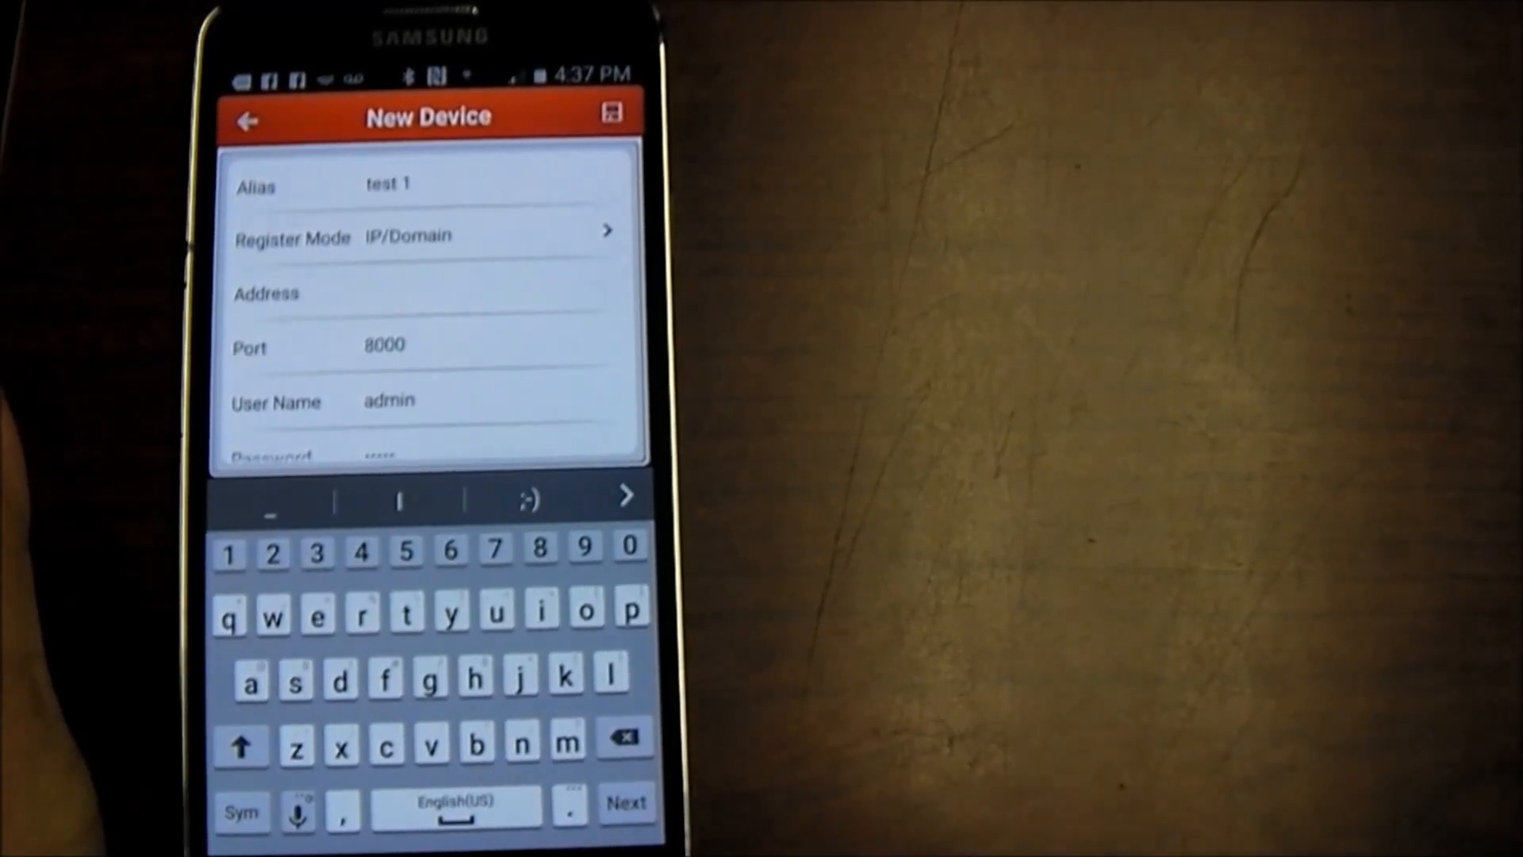
left_click(428, 290)
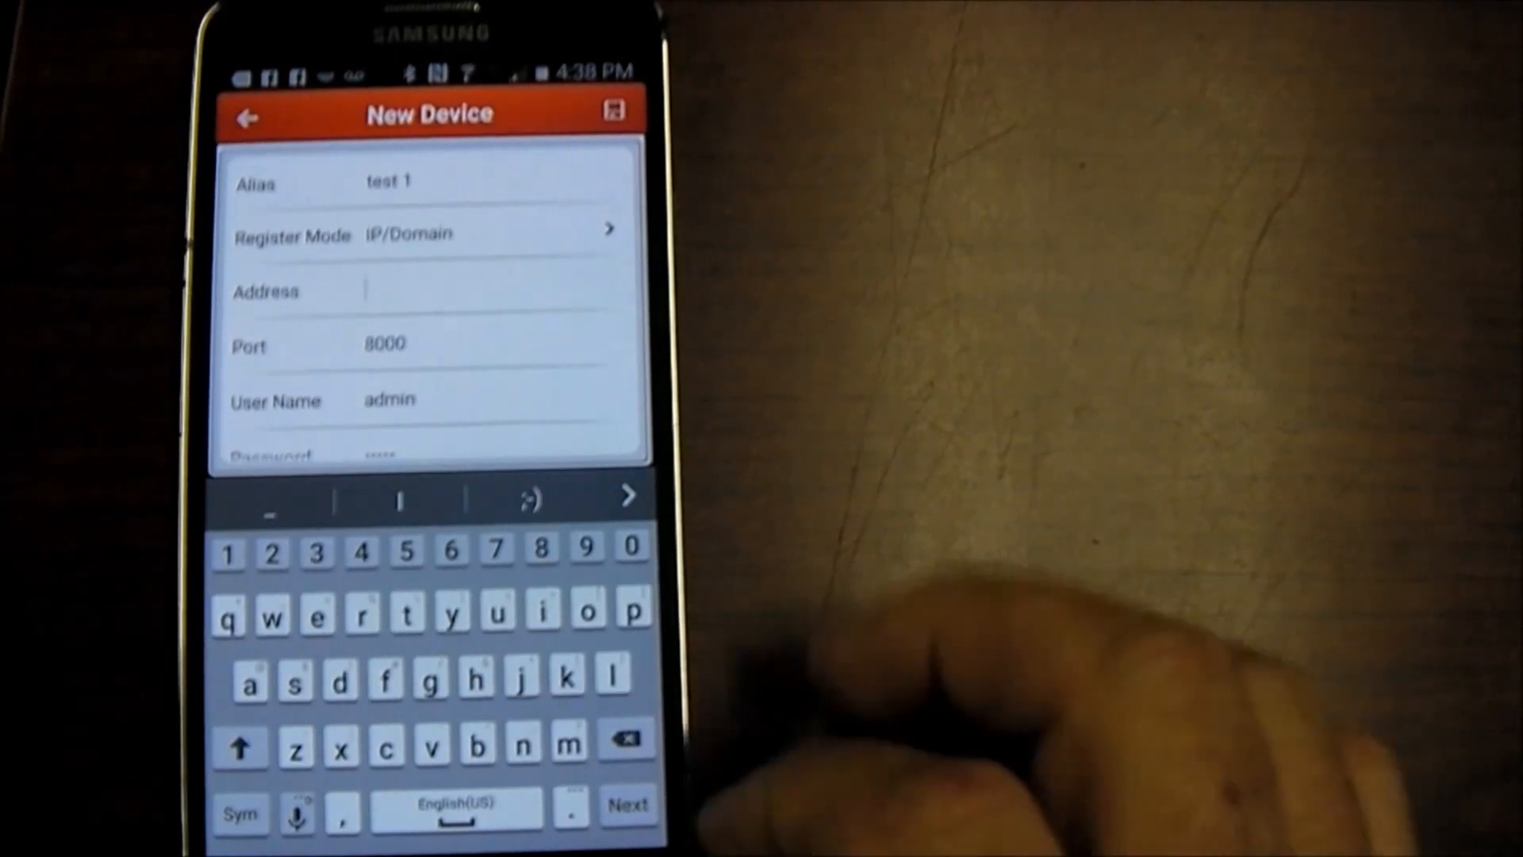
Enter address 71.101.115.60 for test 1 and save the device
type("z")
type("71.101.")
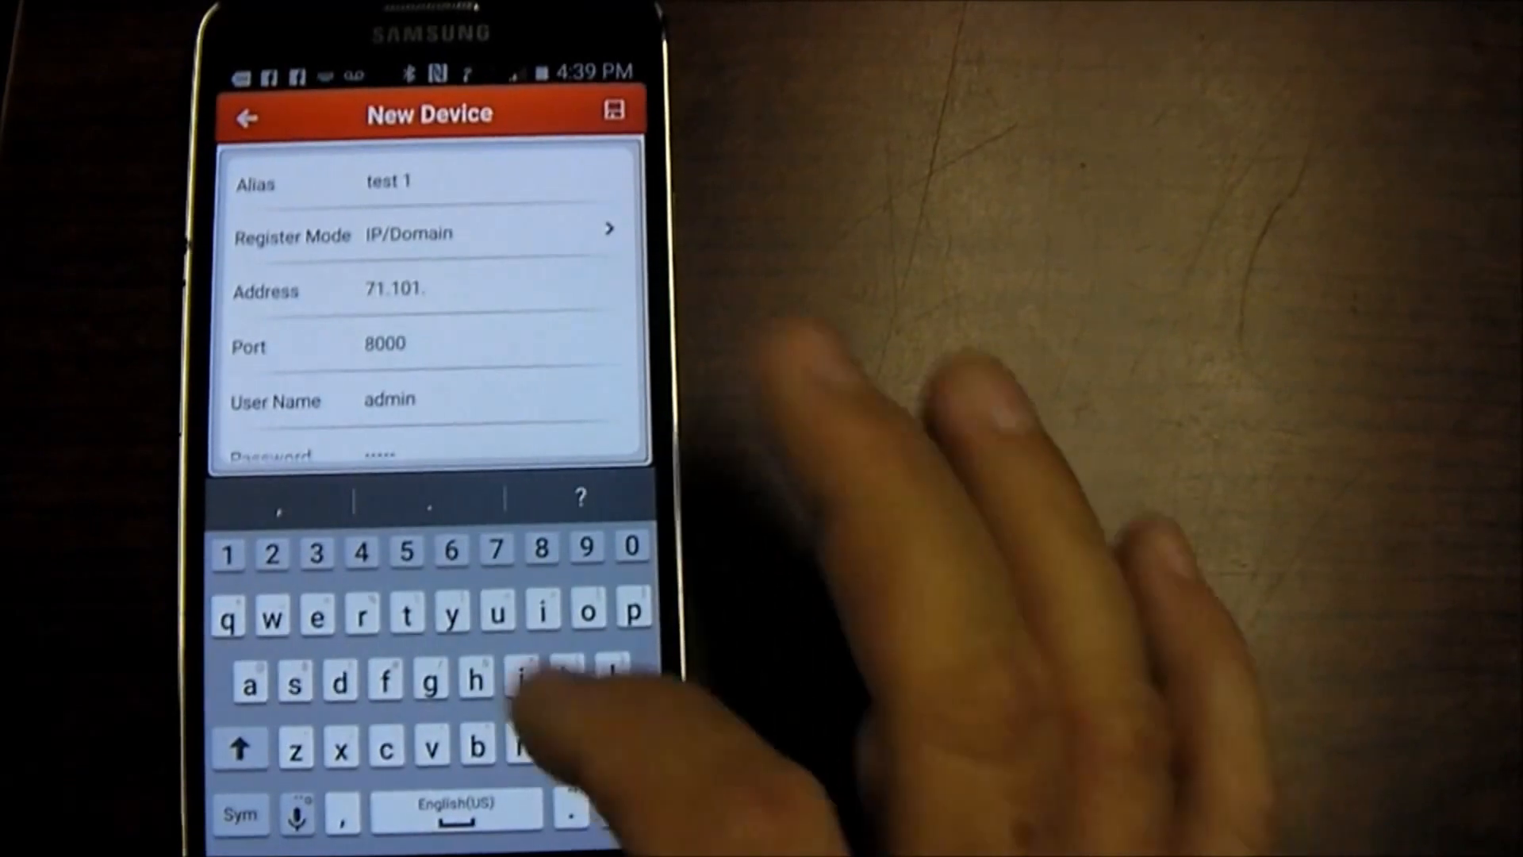
type("115.60")
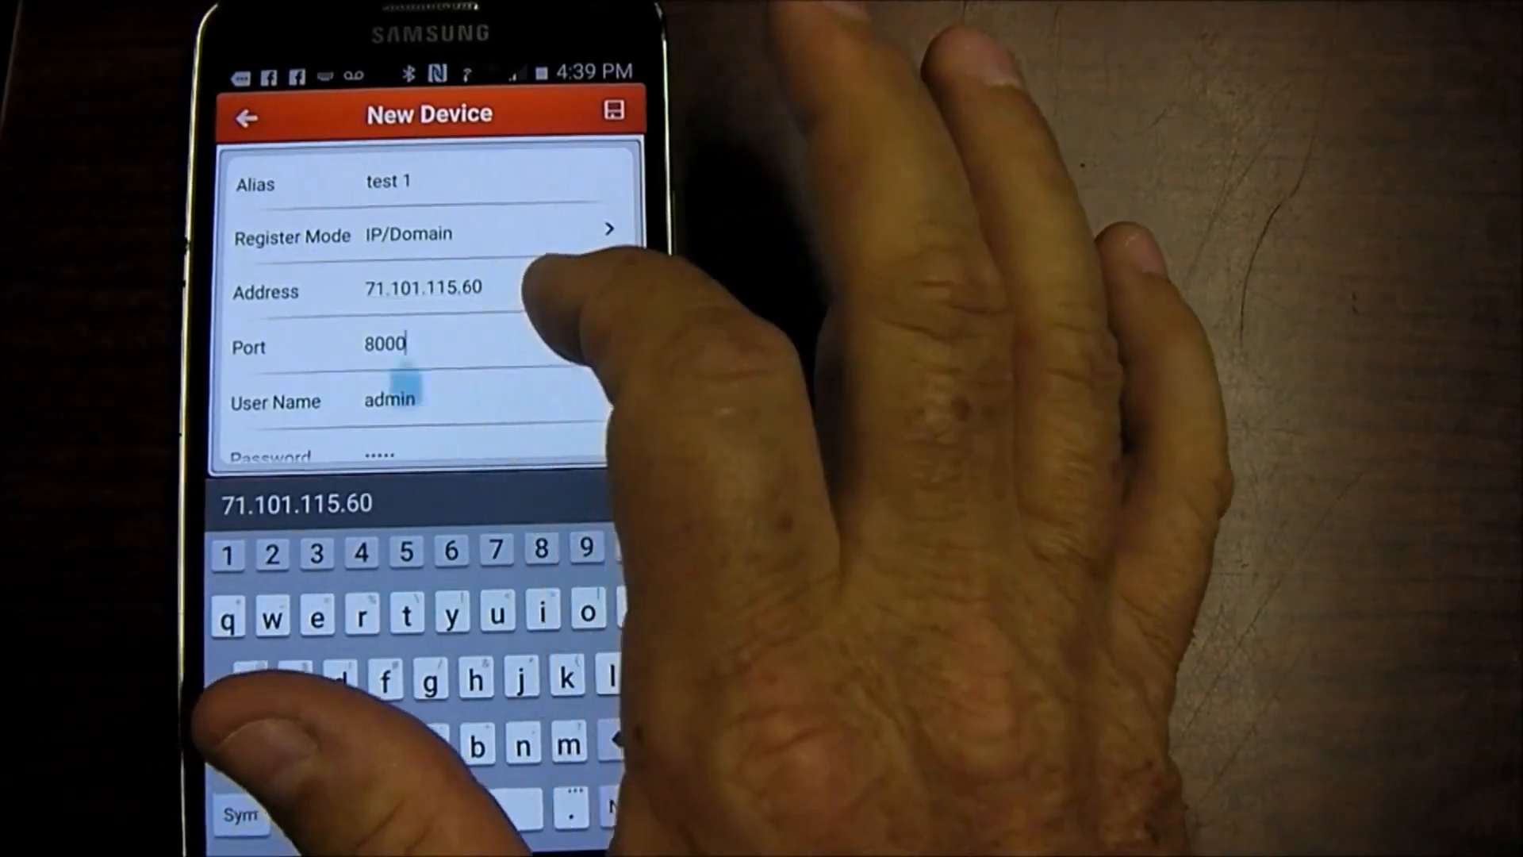
left_click(385, 346)
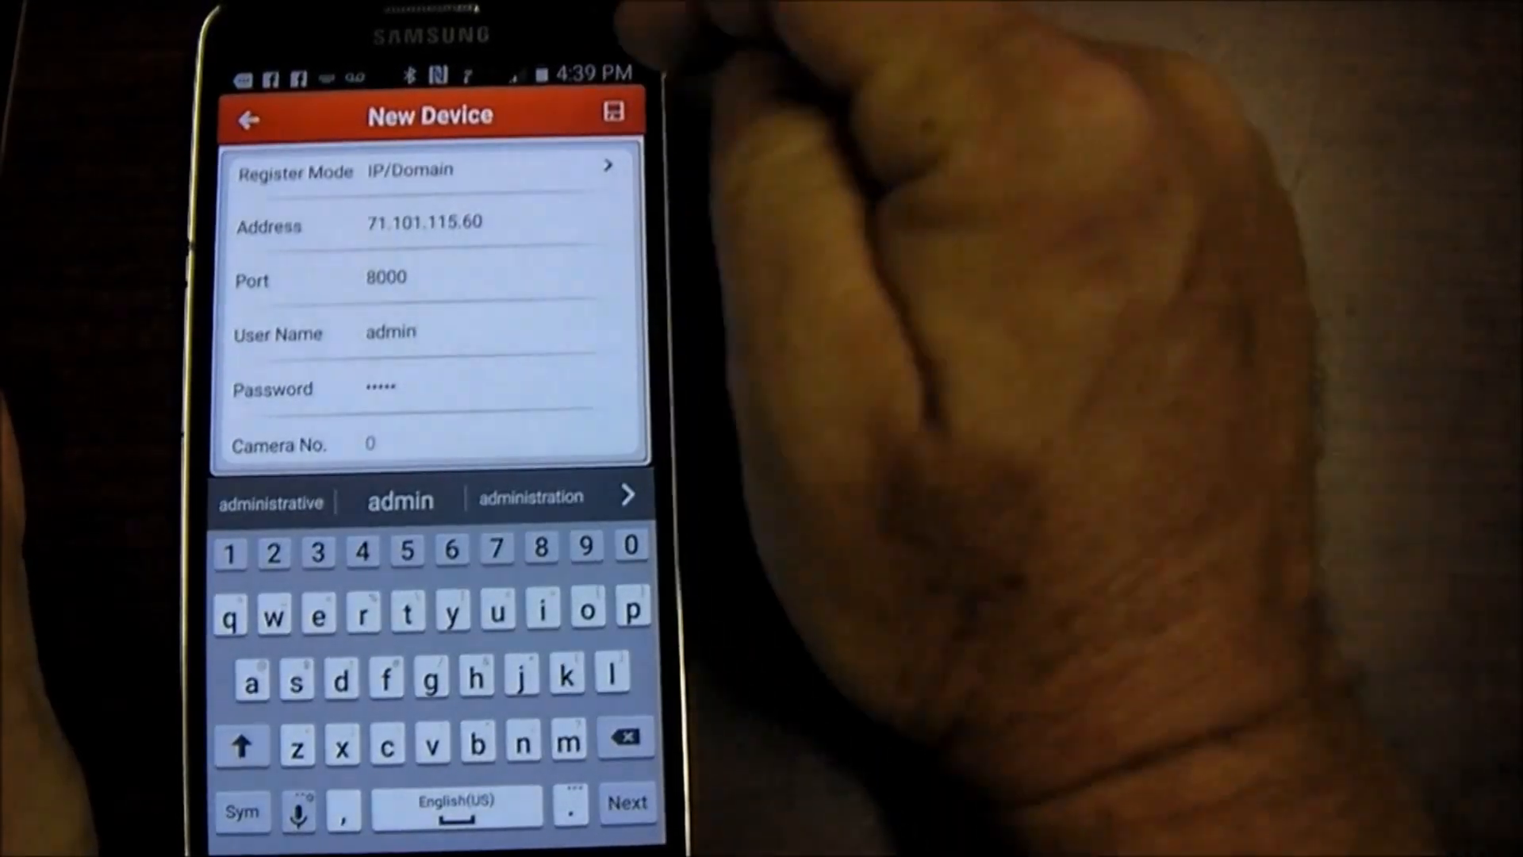
left_click(611, 112)
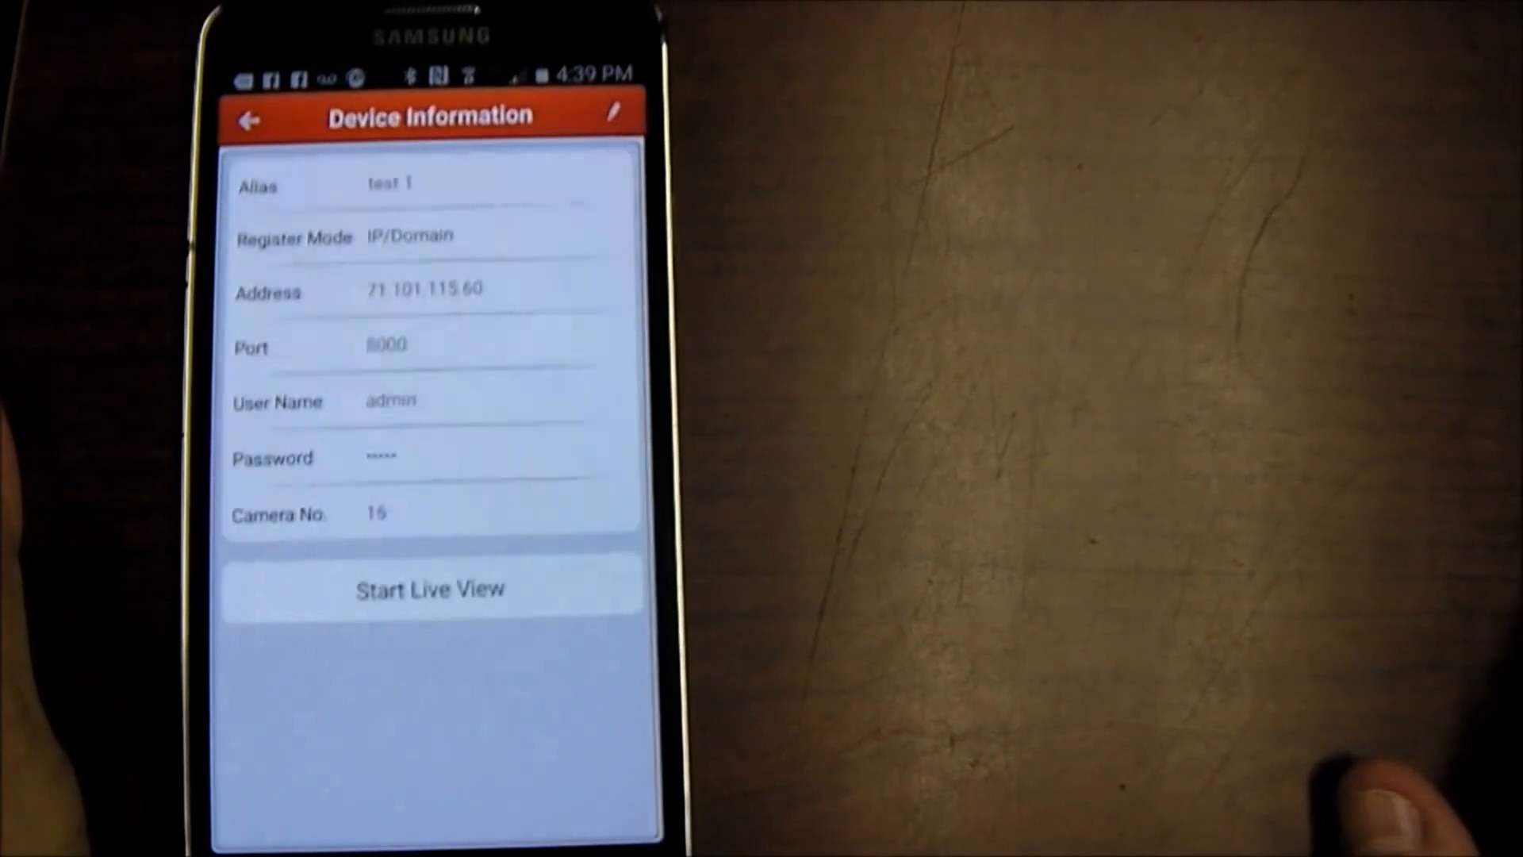